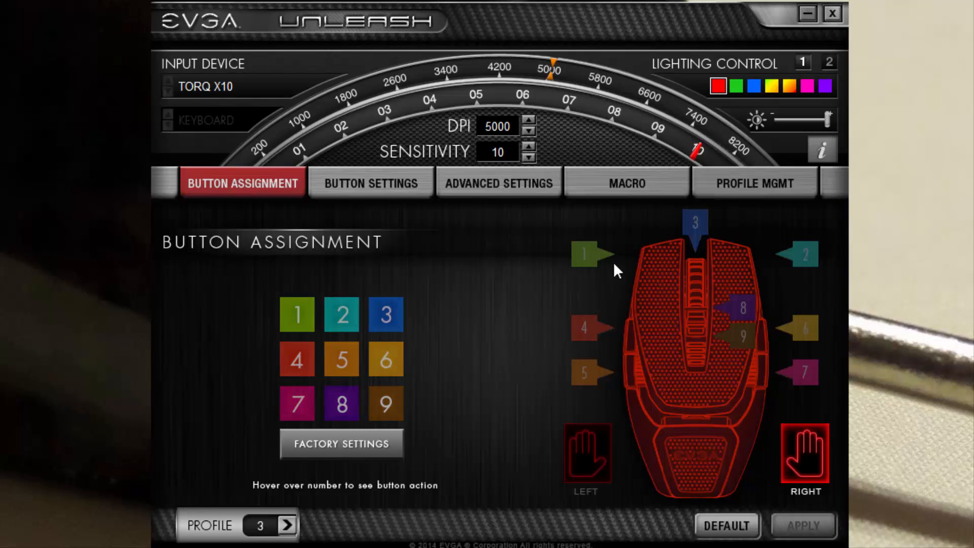
{"action": "mouse_move", "coordinate": [752, 370]}
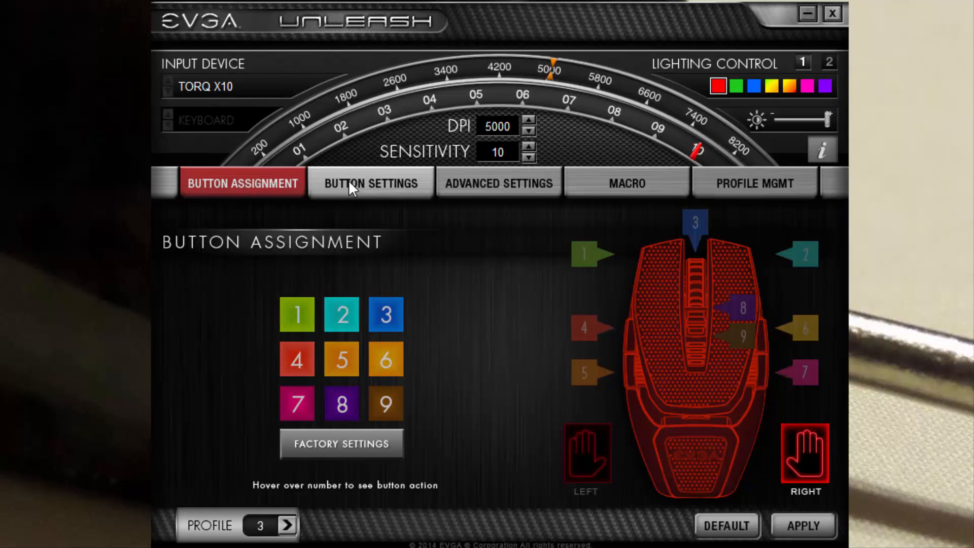
Show profile 3's button assignments, from 1-Left Click to 9-DPI Cycle (-)
{"action": "left_click", "coordinate": [369, 182]}
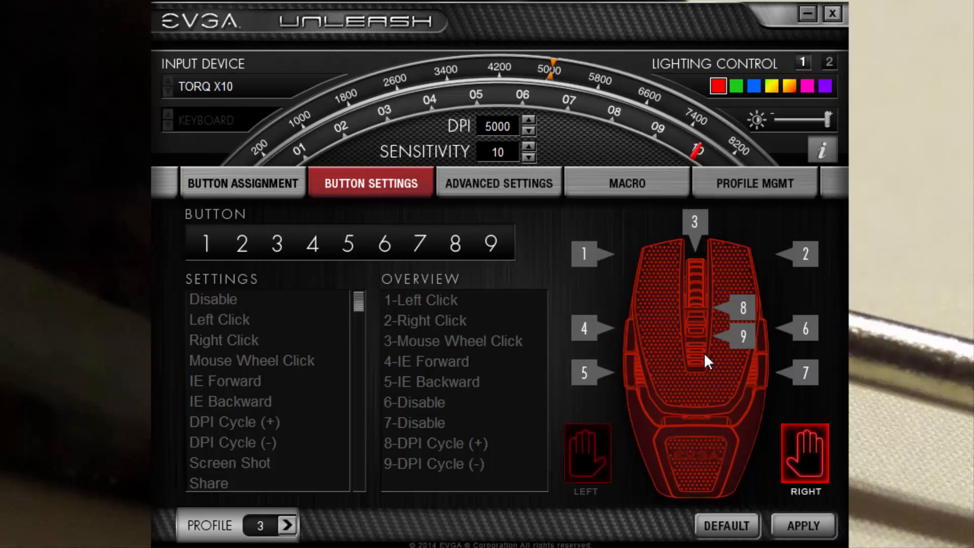
{"action": "mouse_move", "coordinate": [733, 397]}
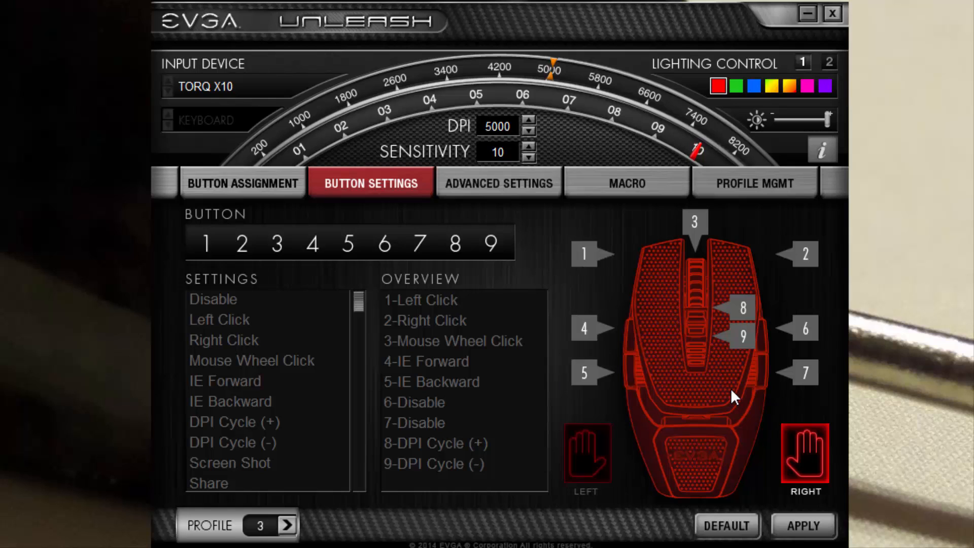
{"action": "mouse_move", "coordinate": [625, 419]}
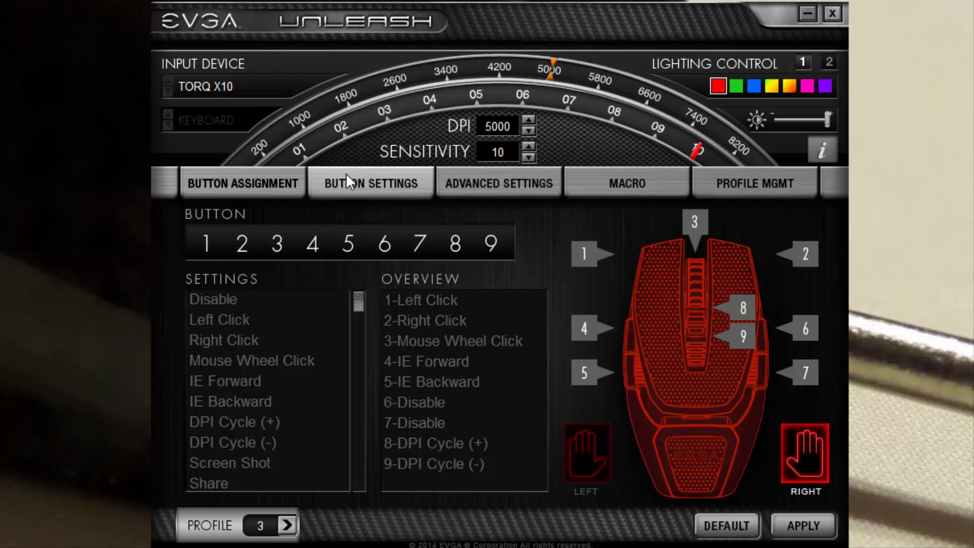
Show the advanced DPI page with levels 800, 1600, 3200, 6800 and 5000 at 1000Hz
{"action": "left_click", "coordinate": [498, 182]}
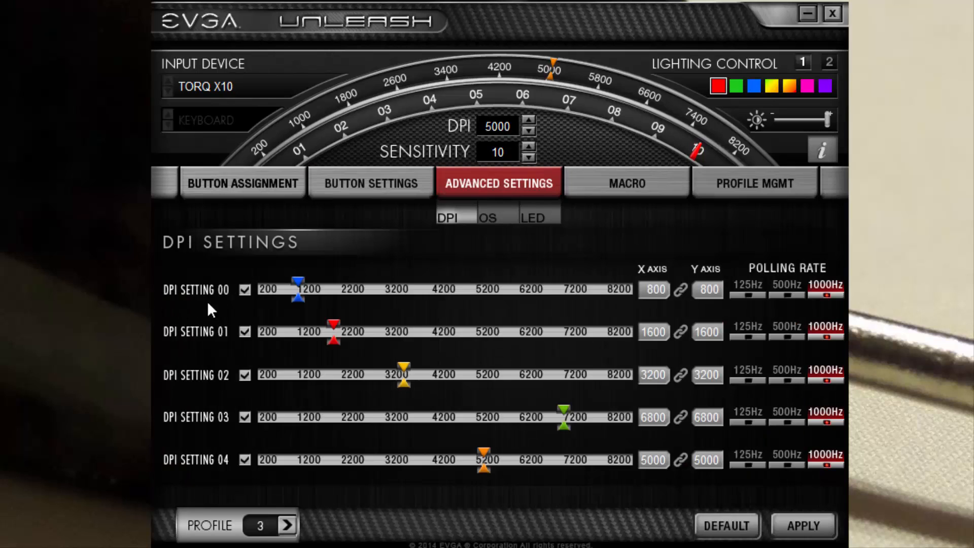
{"action": "mouse_move", "coordinate": [724, 308]}
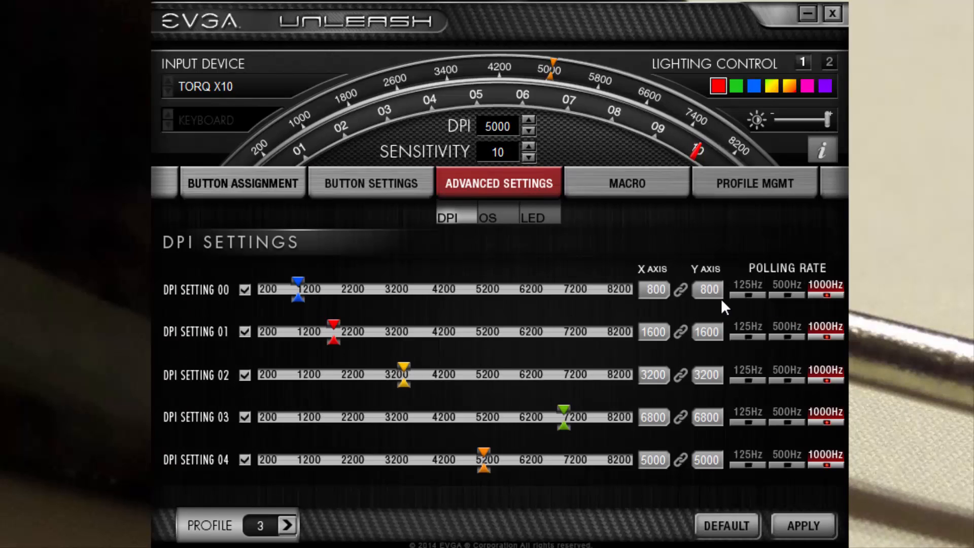
{"action": "mouse_move", "coordinate": [341, 295]}
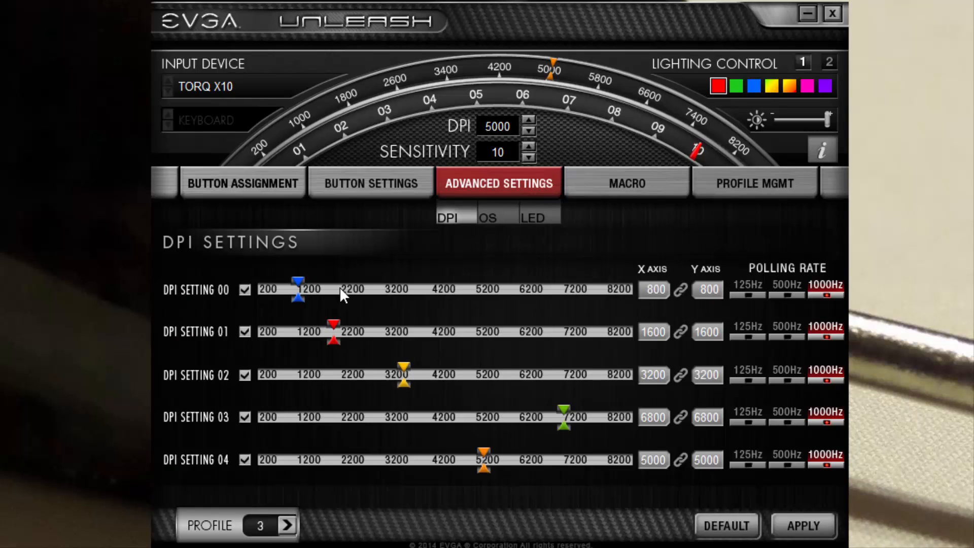
{"action": "mouse_move", "coordinate": [347, 300]}
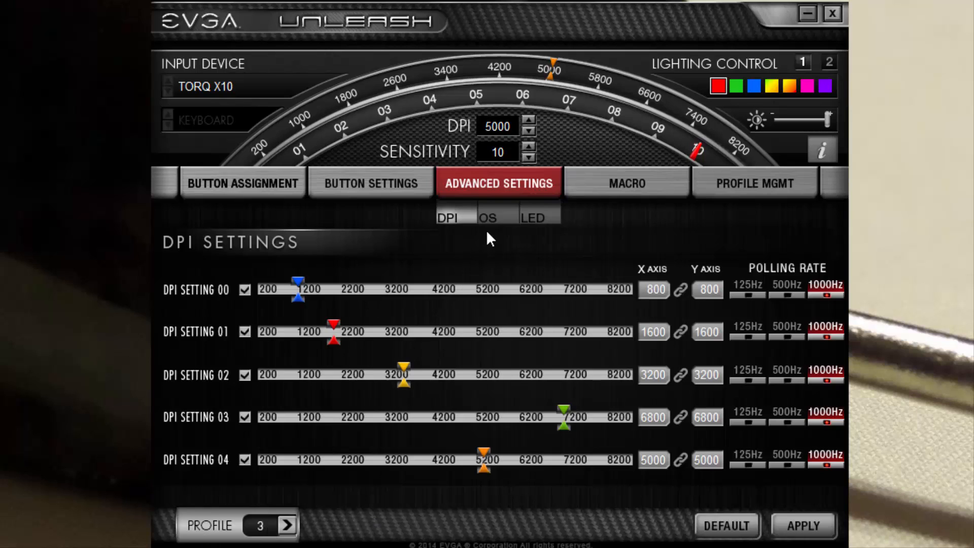
Show OS settings: angle snapping off, mouse acceleration on, OS sensitivity 10
{"action": "left_click", "coordinate": [489, 218]}
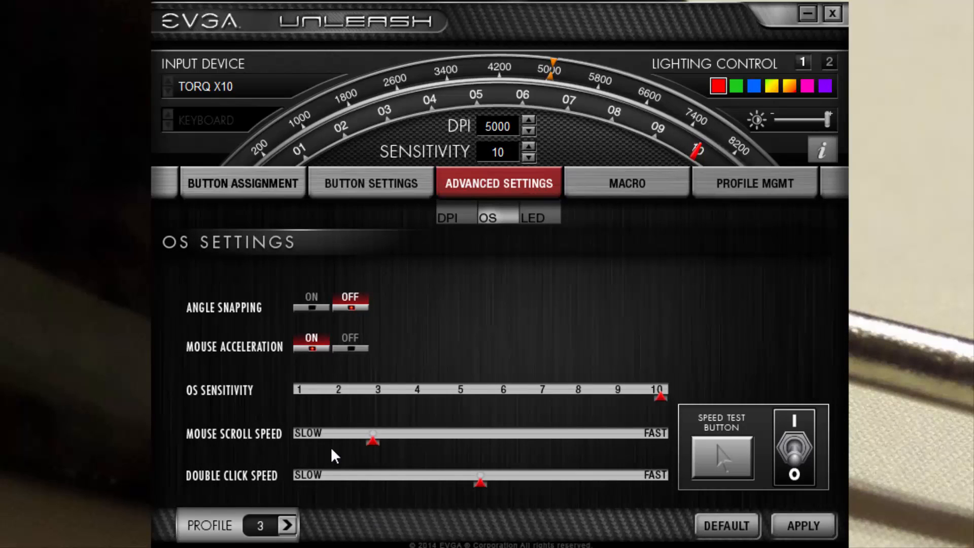
{"action": "mouse_move", "coordinate": [273, 478]}
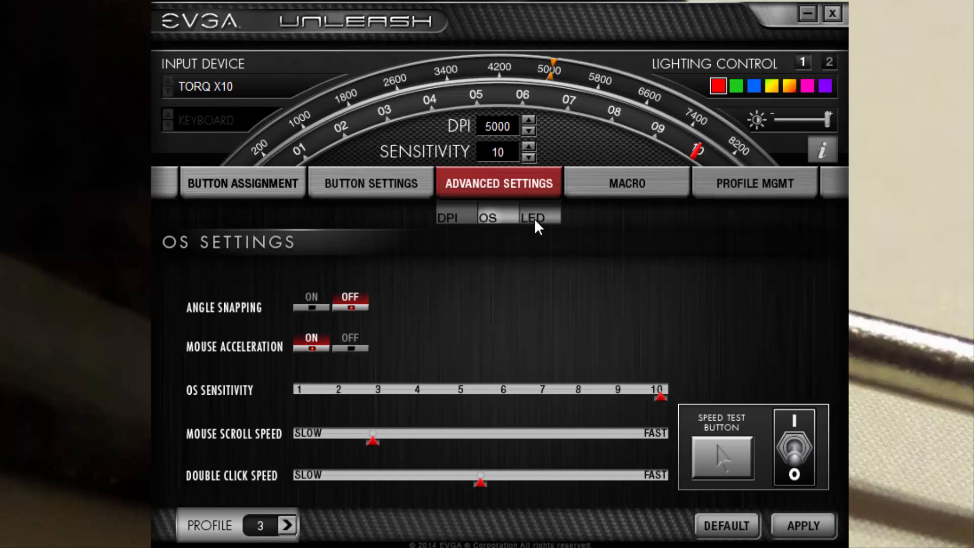
Browse the LED lighting, DPI and macro recording pages
{"action": "left_click", "coordinate": [532, 218]}
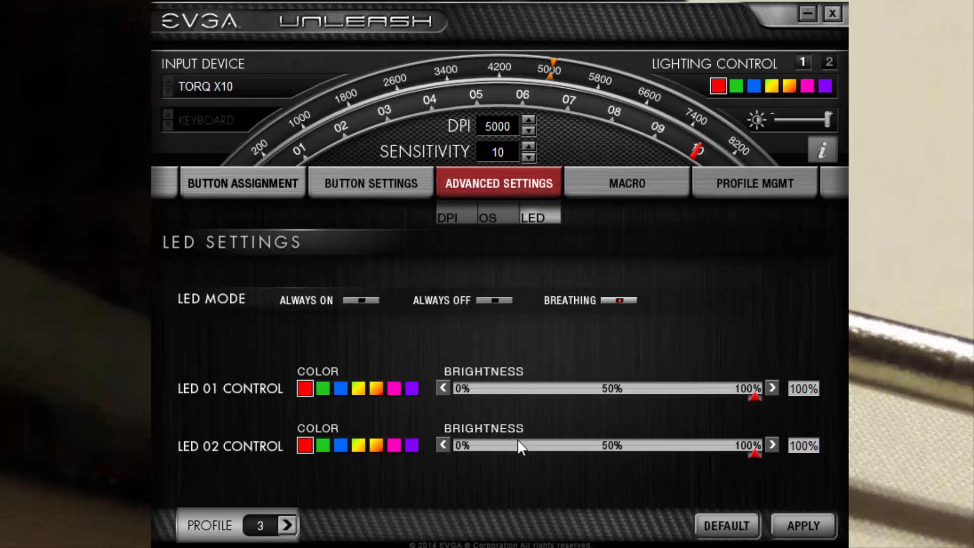
{"action": "mouse_move", "coordinate": [450, 249]}
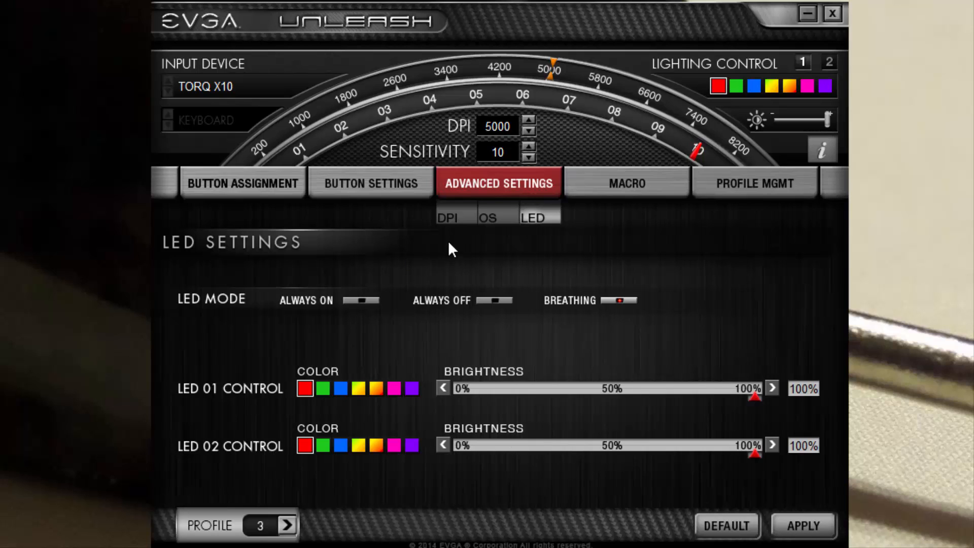
{"action": "left_click", "coordinate": [448, 218]}
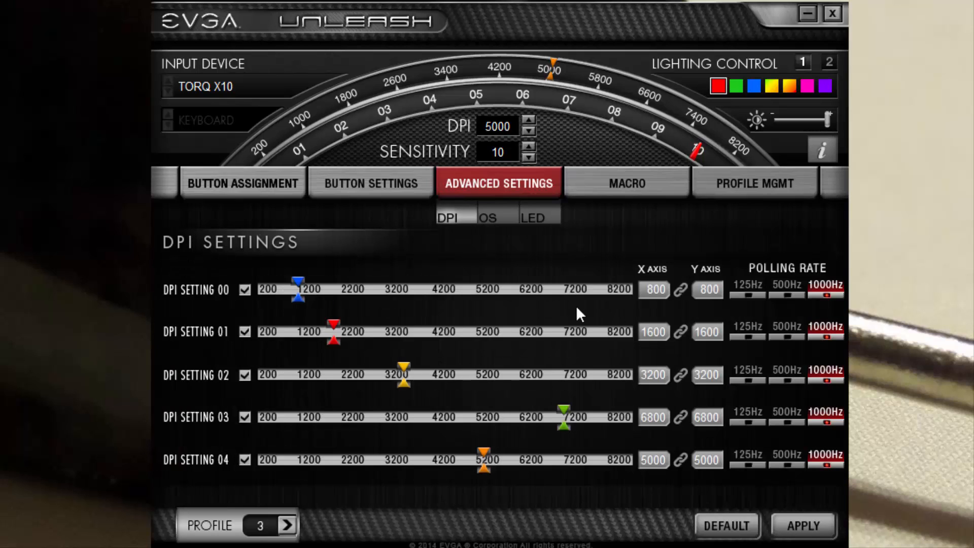
{"action": "mouse_move", "coordinate": [517, 414]}
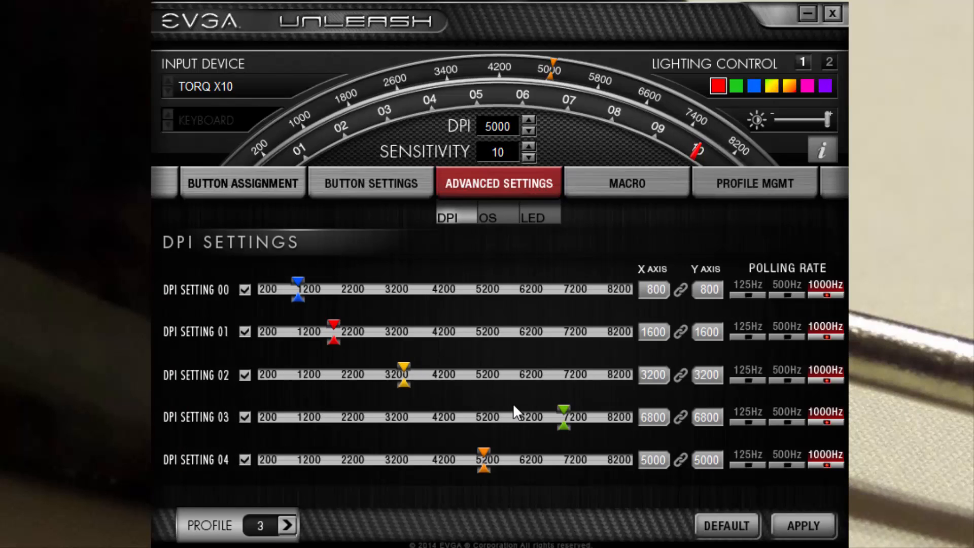
{"action": "left_click", "coordinate": [625, 182]}
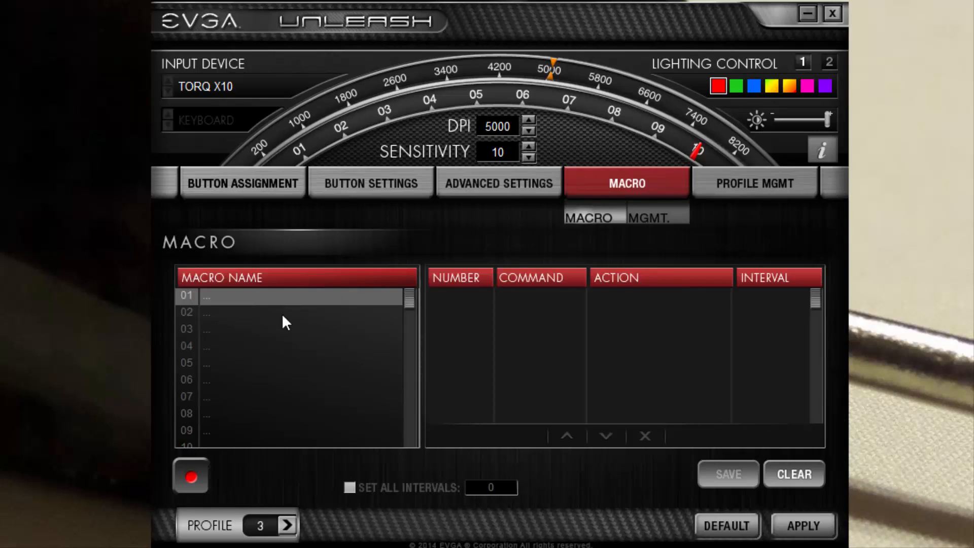
{"action": "mouse_move", "coordinate": [500, 399]}
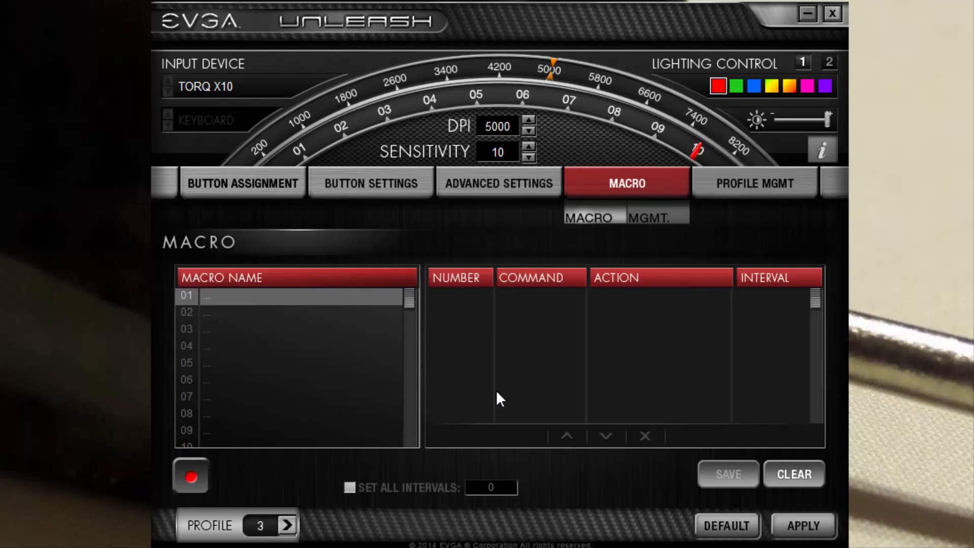
View macro management, then the profile list with onboard Profiles 1–5 and empty local HD
{"action": "left_click", "coordinate": [656, 216]}
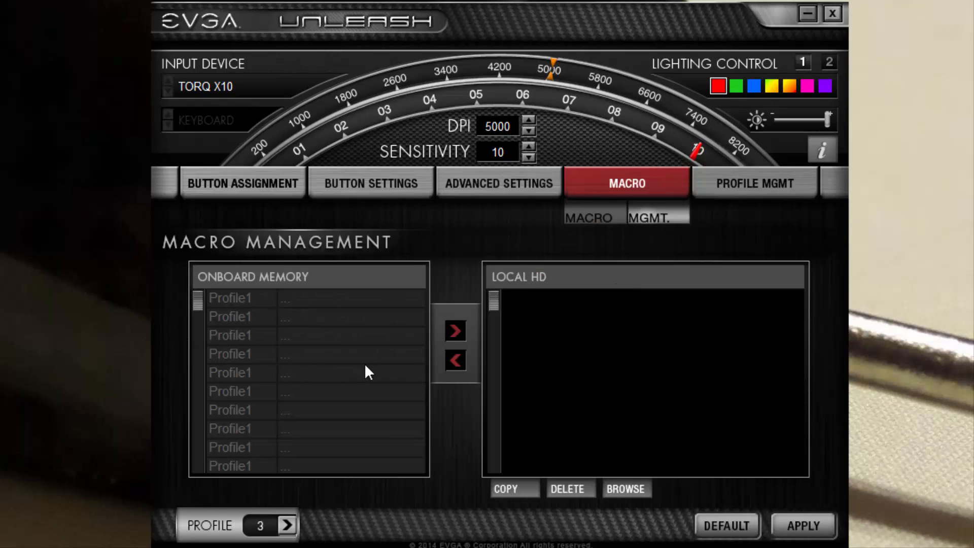
{"action": "left_click", "coordinate": [753, 182]}
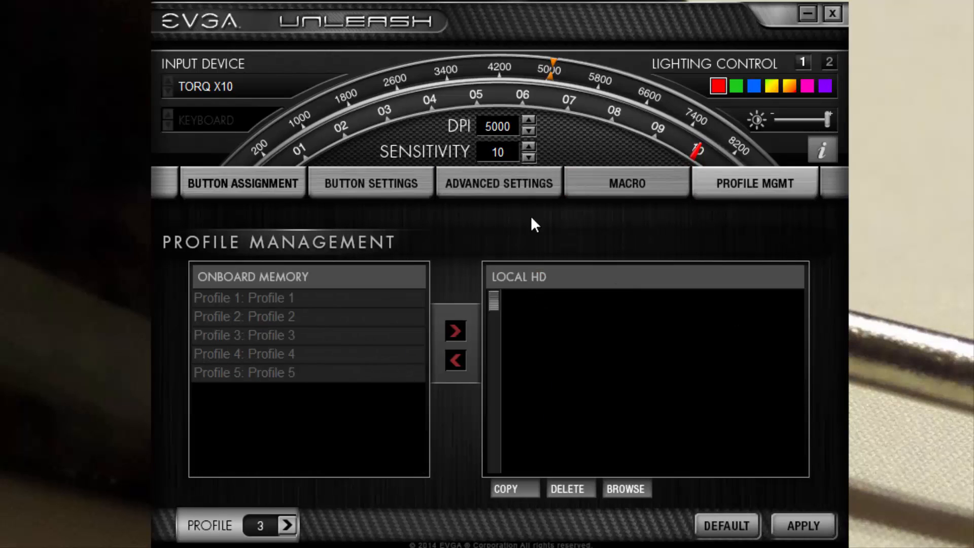
{"action": "left_click", "coordinate": [753, 183]}
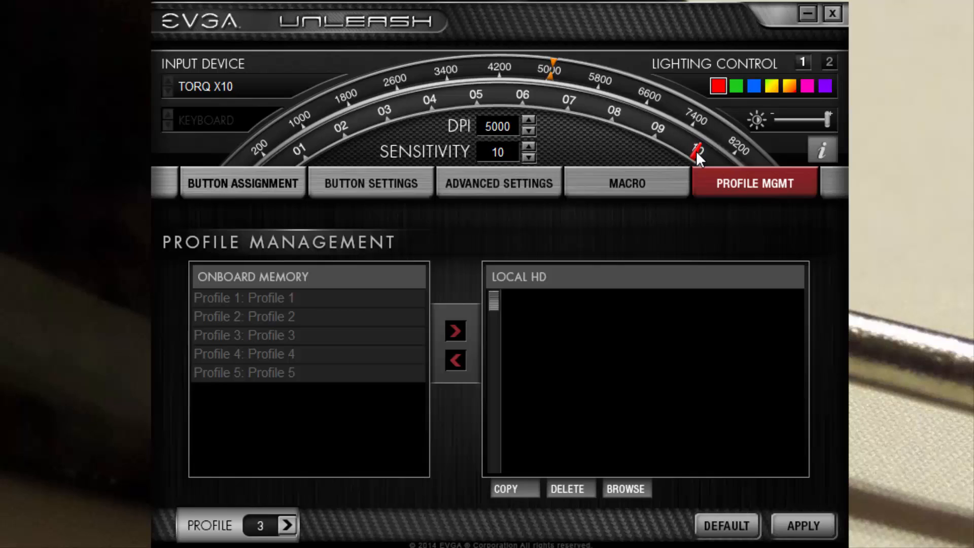
{"action": "mouse_move", "coordinate": [695, 161]}
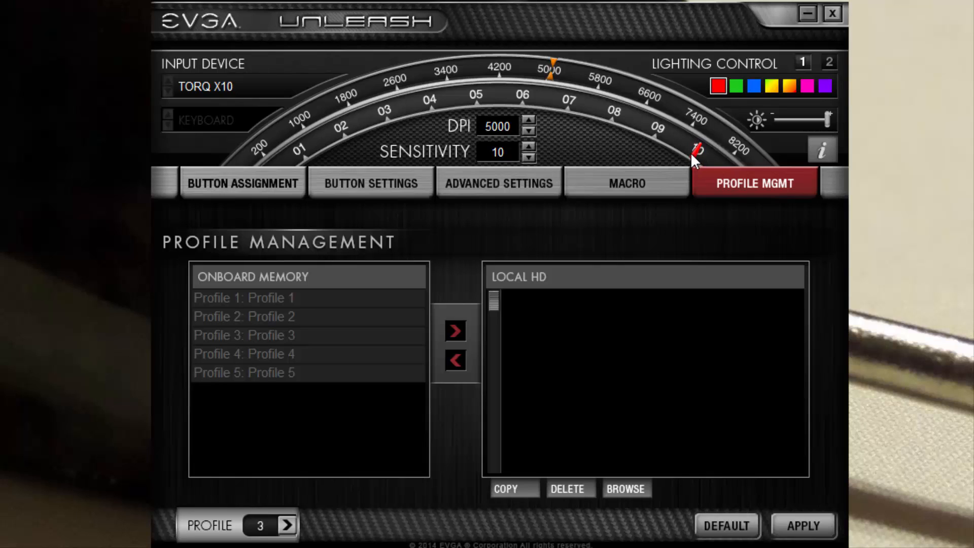
{"action": "left_click", "coordinate": [495, 152]}
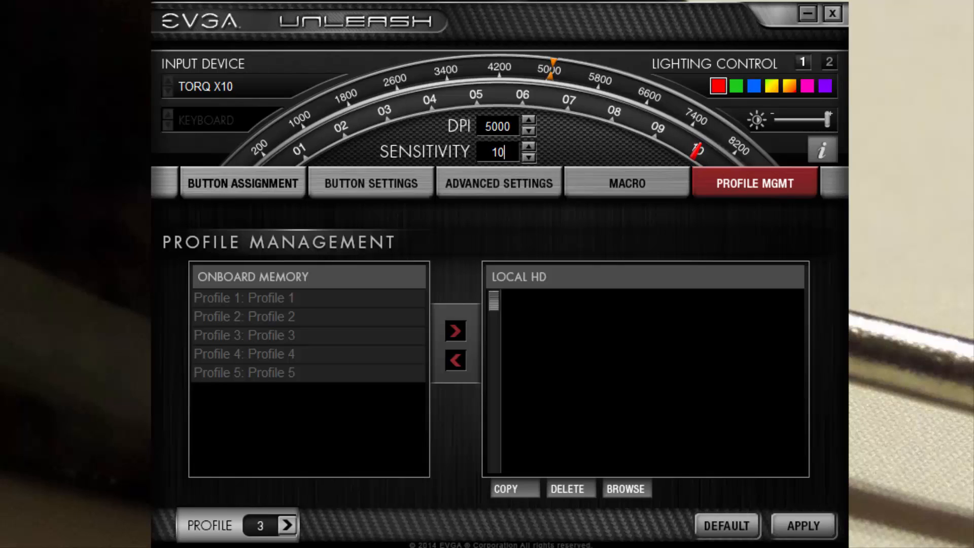
{"action": "mouse_move", "coordinate": [578, 99]}
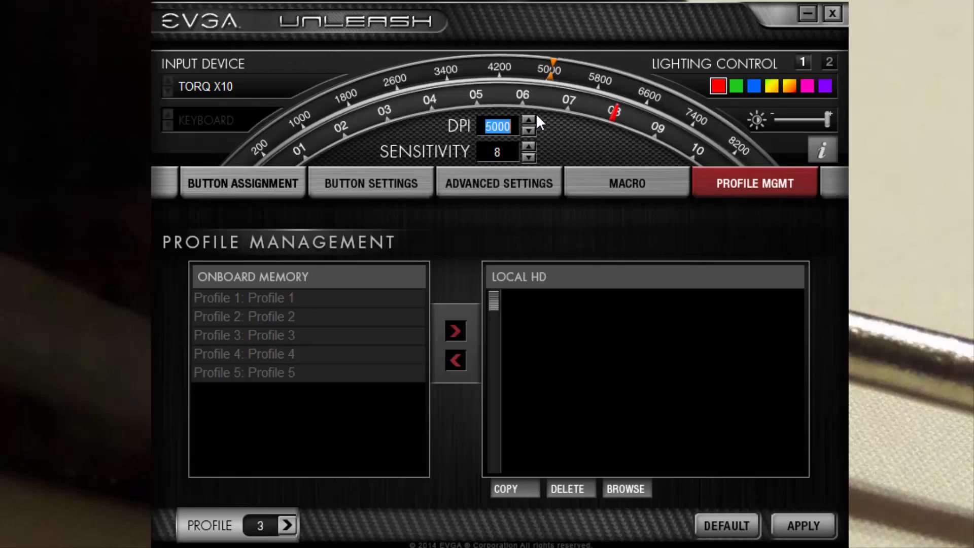
{"action": "type", "text": "82"}
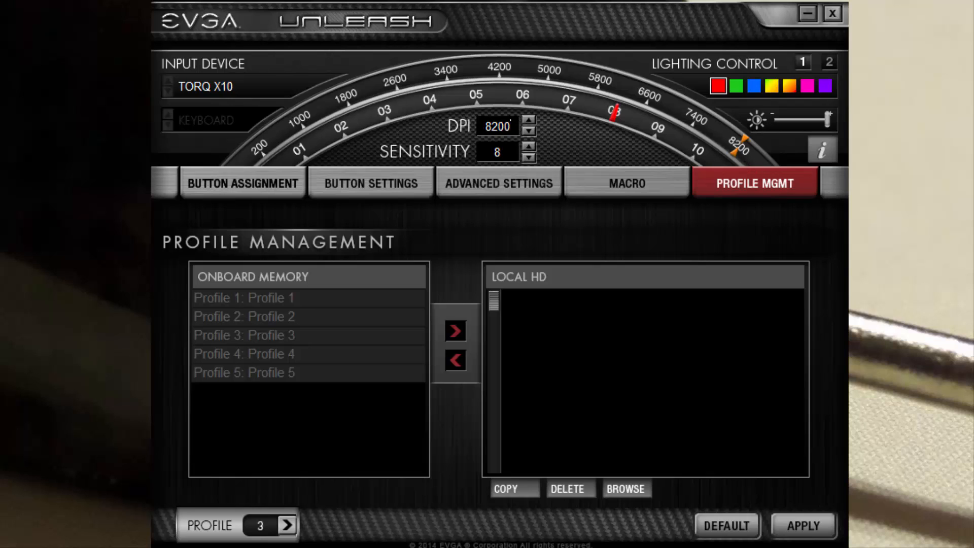
{"action": "left_click", "coordinate": [528, 130]}
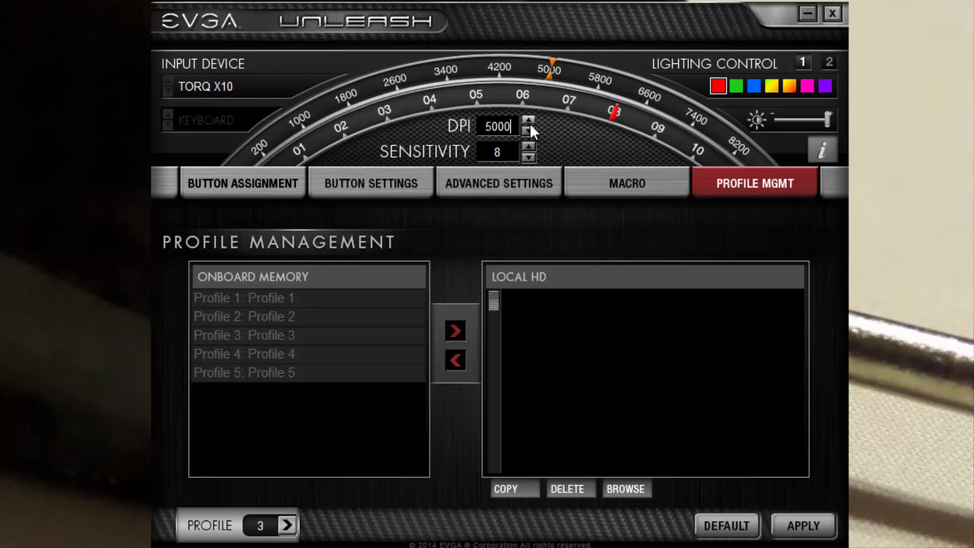
{"action": "mouse_move", "coordinate": [468, 169]}
{"action": "type", "text": "10"}
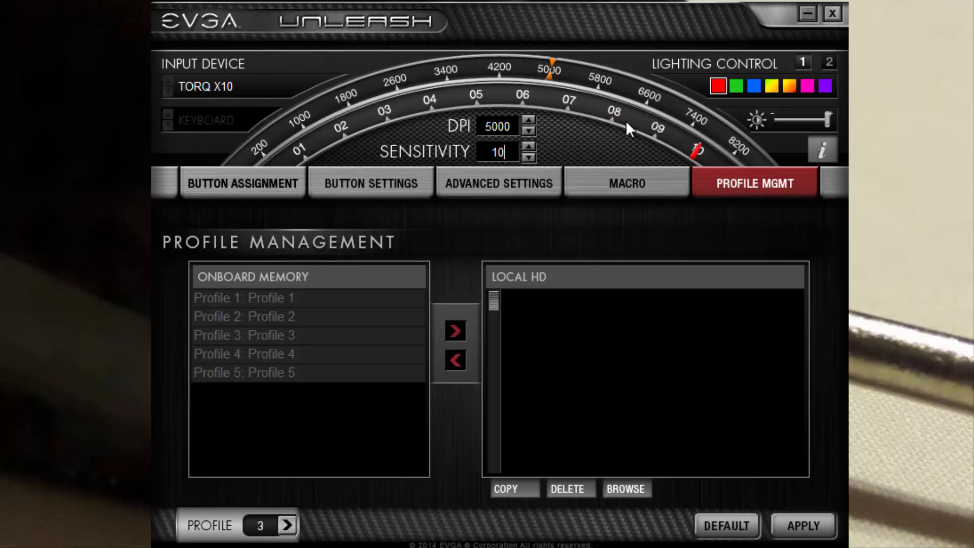
Apply the current settings and change the mouse lighting colour from red to purple
{"action": "left_click", "coordinate": [735, 86]}
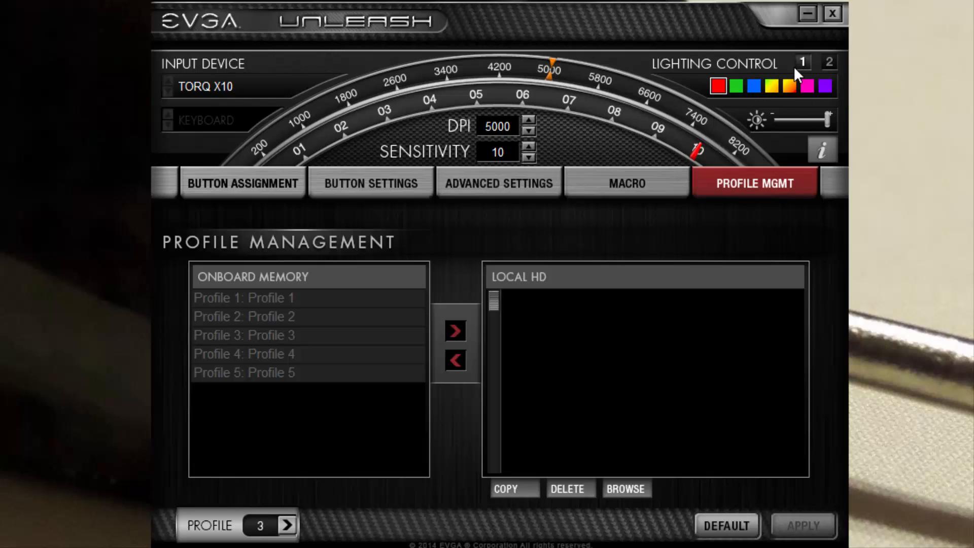
{"action": "left_click", "coordinate": [824, 86]}
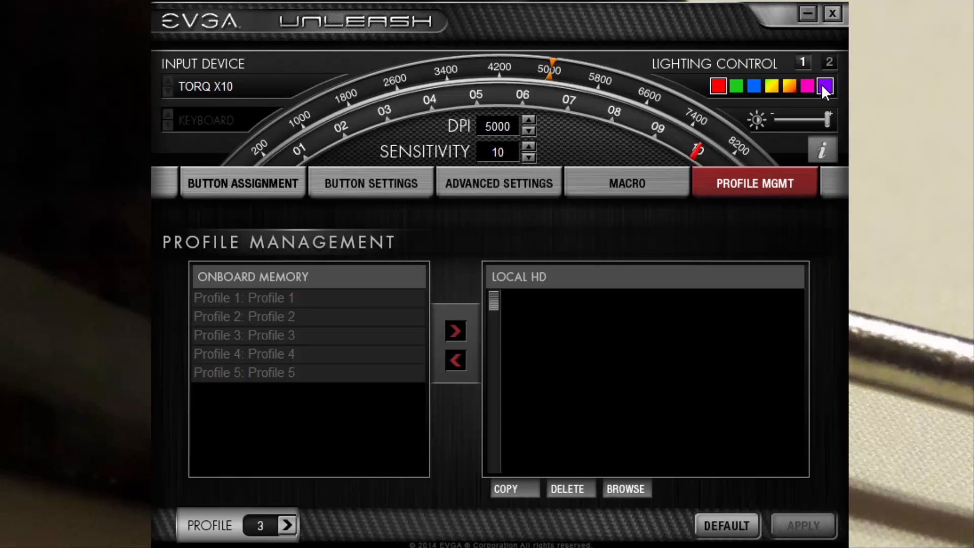